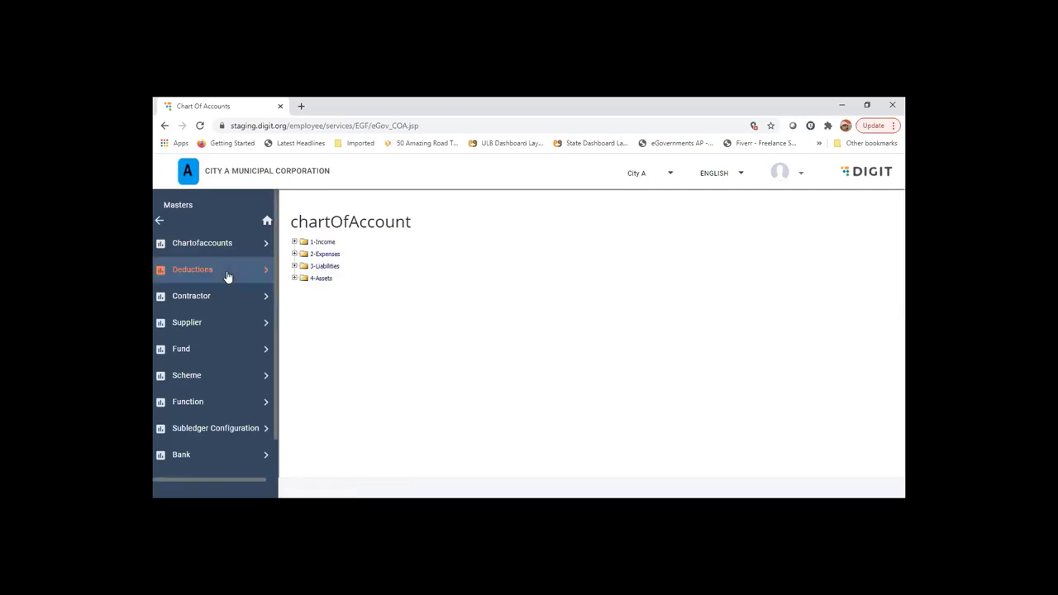
Expand Deductions in the Masters menu and go to Modify Deductions
{"action": "left_click", "coordinate": [192, 269]}
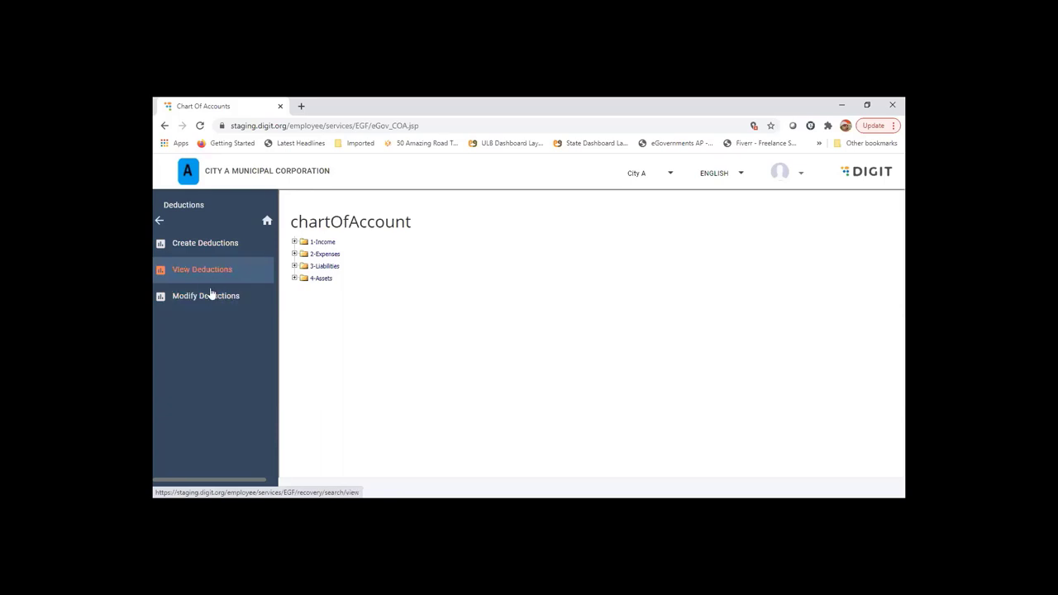
{"action": "left_click", "coordinate": [206, 295]}
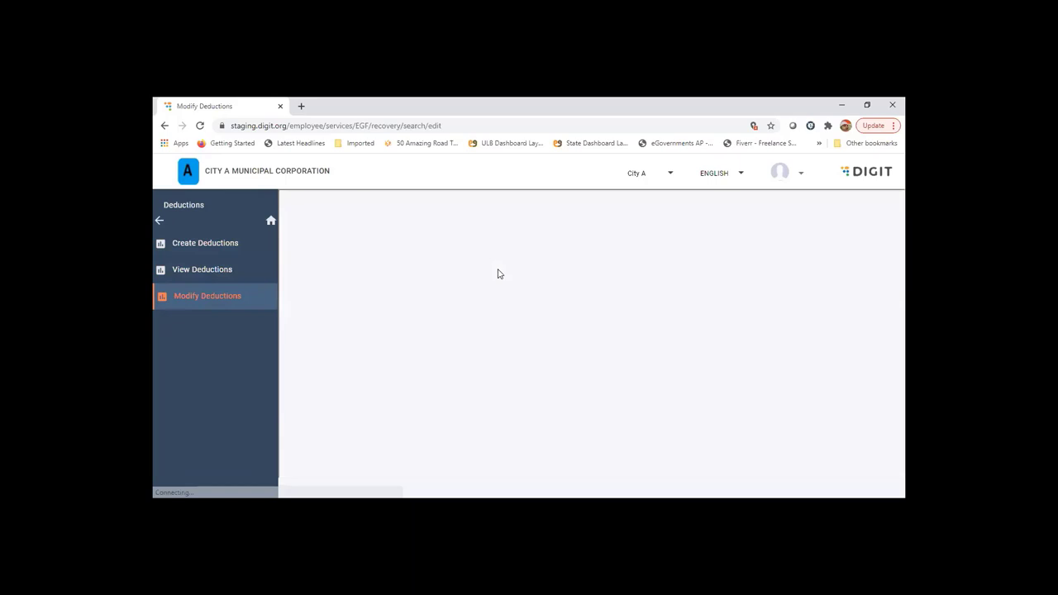
Choose account code 3502052 - Recoveries payable-APGST for the deduction search
{"action": "left_click", "coordinate": [471, 254]}
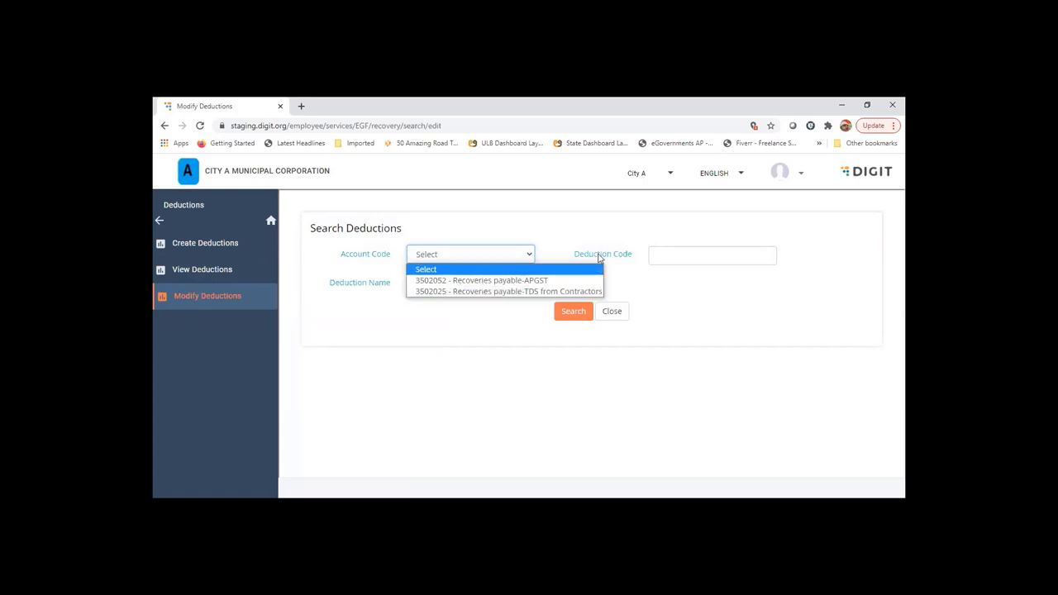
{"action": "mouse_move", "coordinate": [506, 291]}
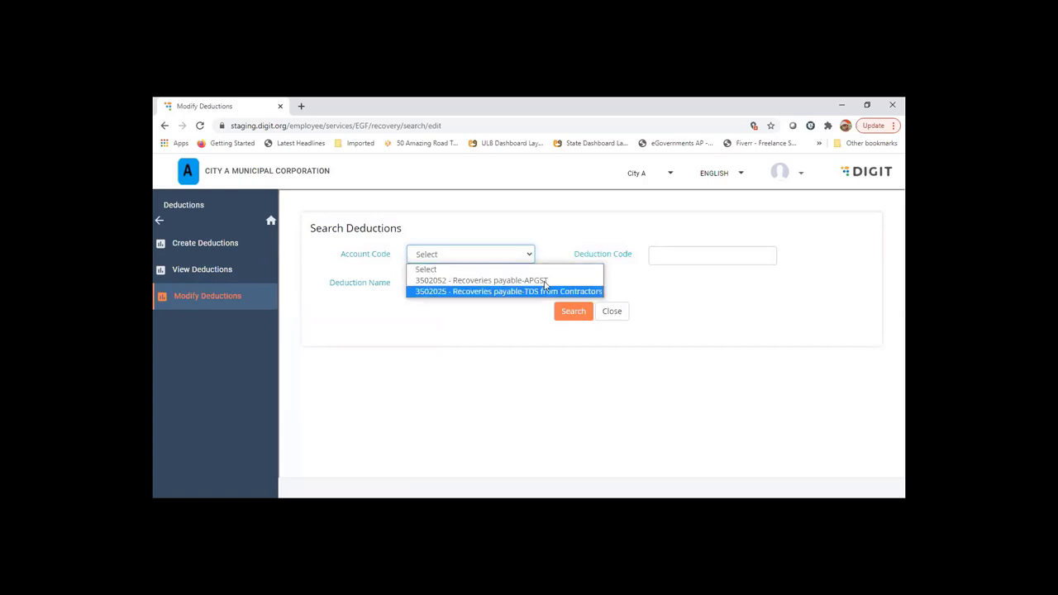
{"action": "mouse_move", "coordinate": [570, 234]}
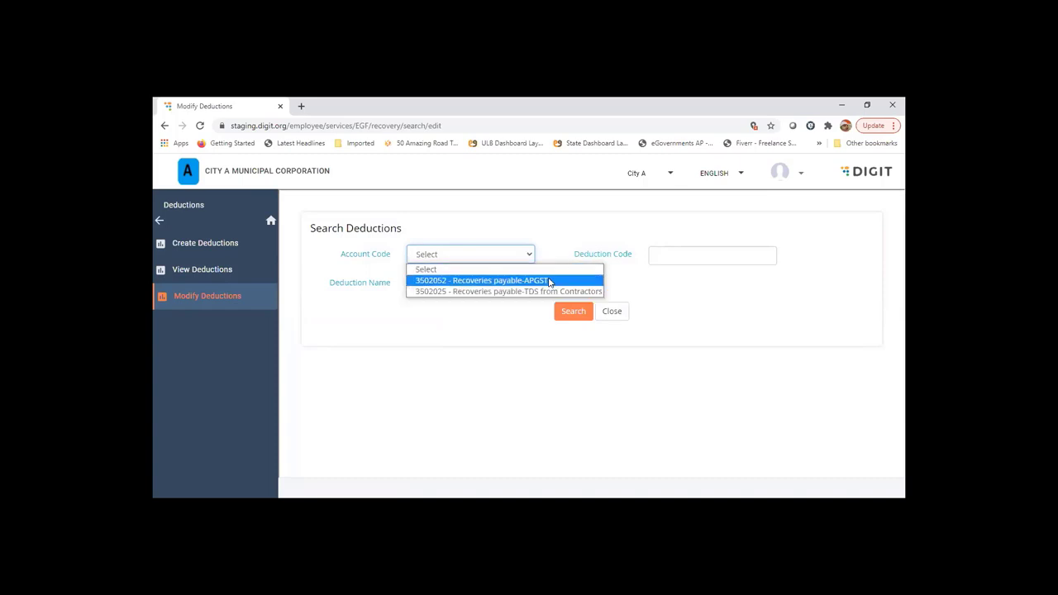
{"action": "left_click", "coordinate": [482, 280]}
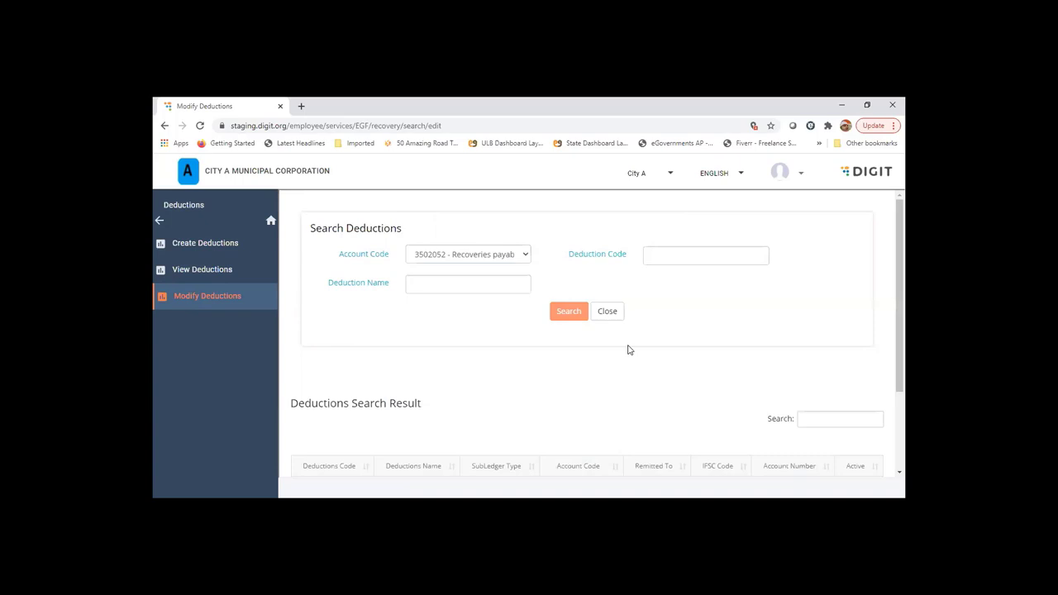
Run the search to show the 3502052 RP - GST deduction with Contractor subledger
{"action": "left_click", "coordinate": [568, 311]}
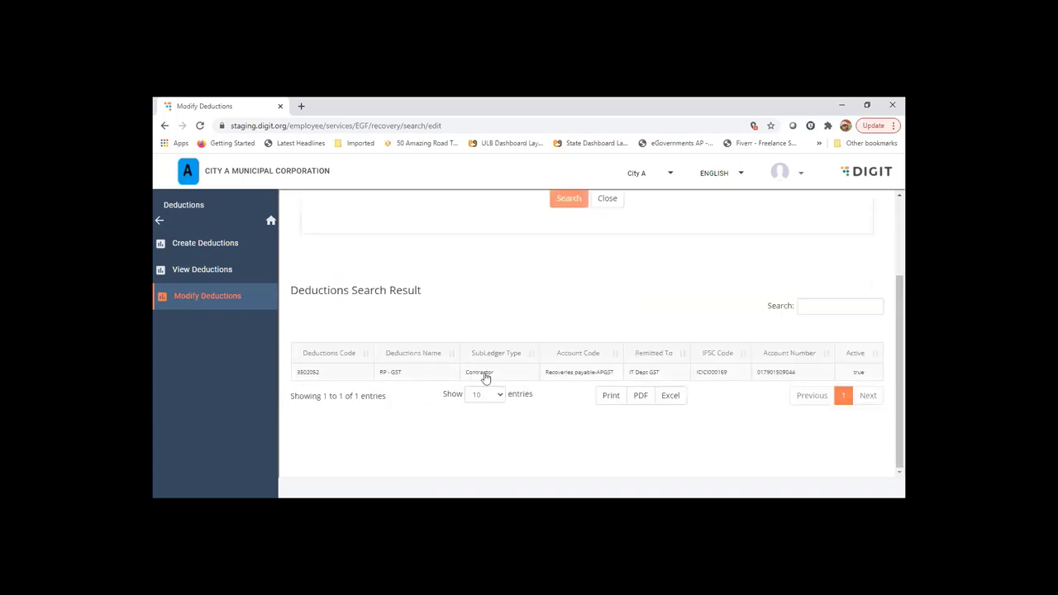
{"action": "mouse_move", "coordinate": [494, 377]}
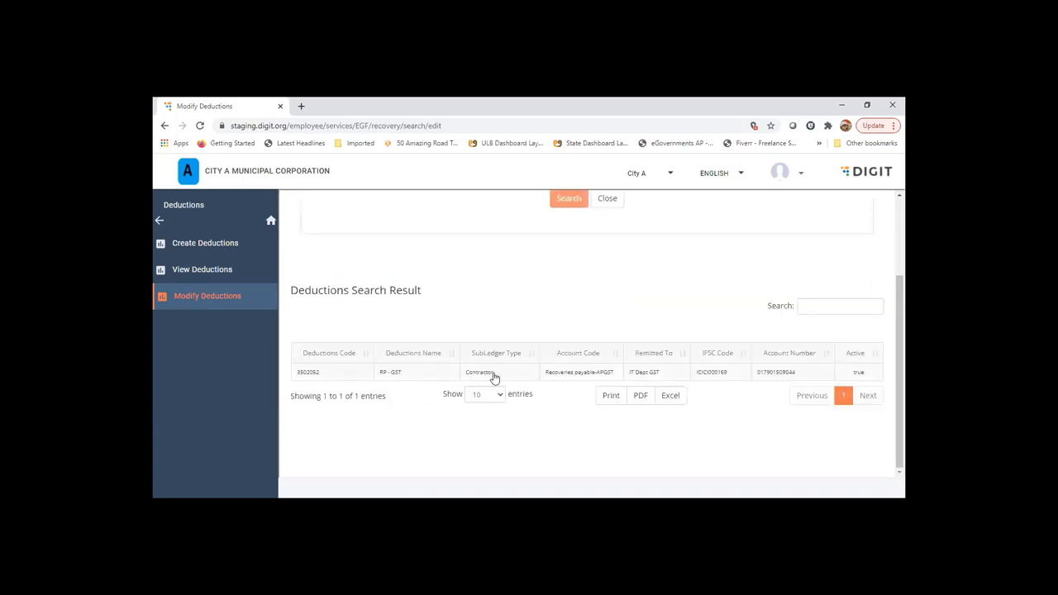
{"action": "scroll", "scroll_direction": "up", "scroll_amount": 3}
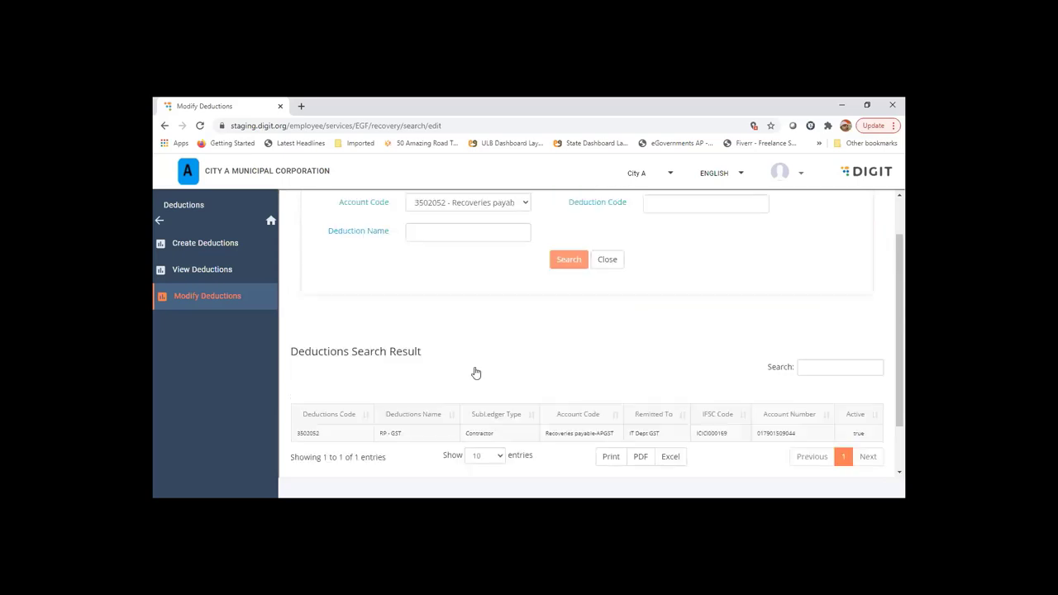